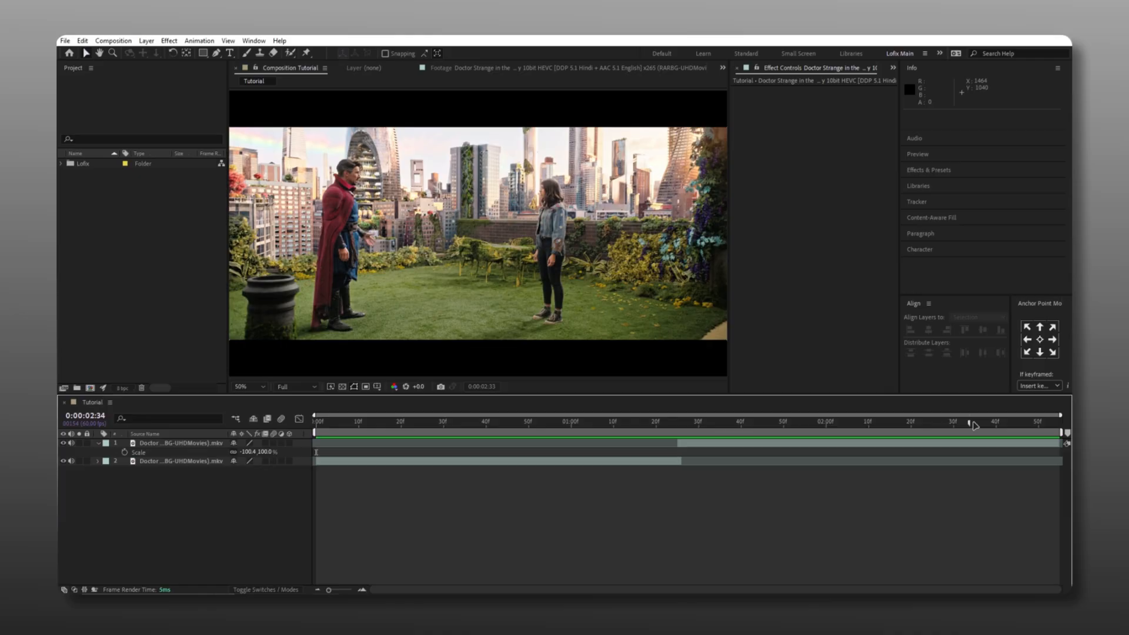
# Step: Capture a still of the red forest frame and show the captured stills gallery
pyautogui.click(497, 421)
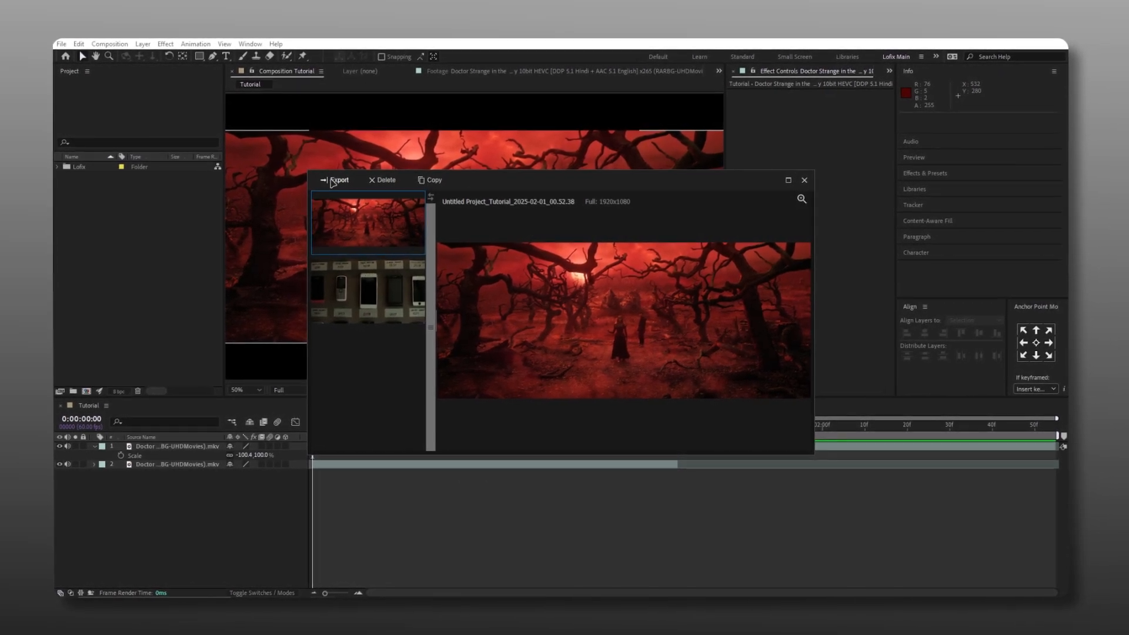
# Step: Export the captured red forest still from the stills gallery
pyautogui.click(339, 179)
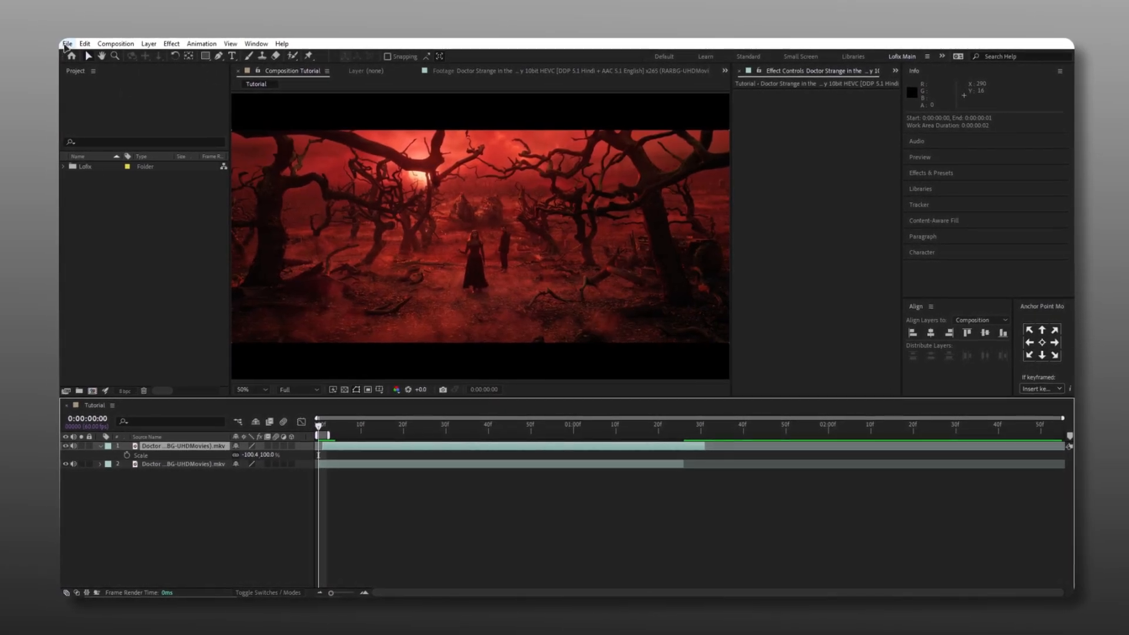
# Step: Add Tutorial to the Render Queue with a custom Output Module format of PNG Sequence
pyautogui.click(68, 43)
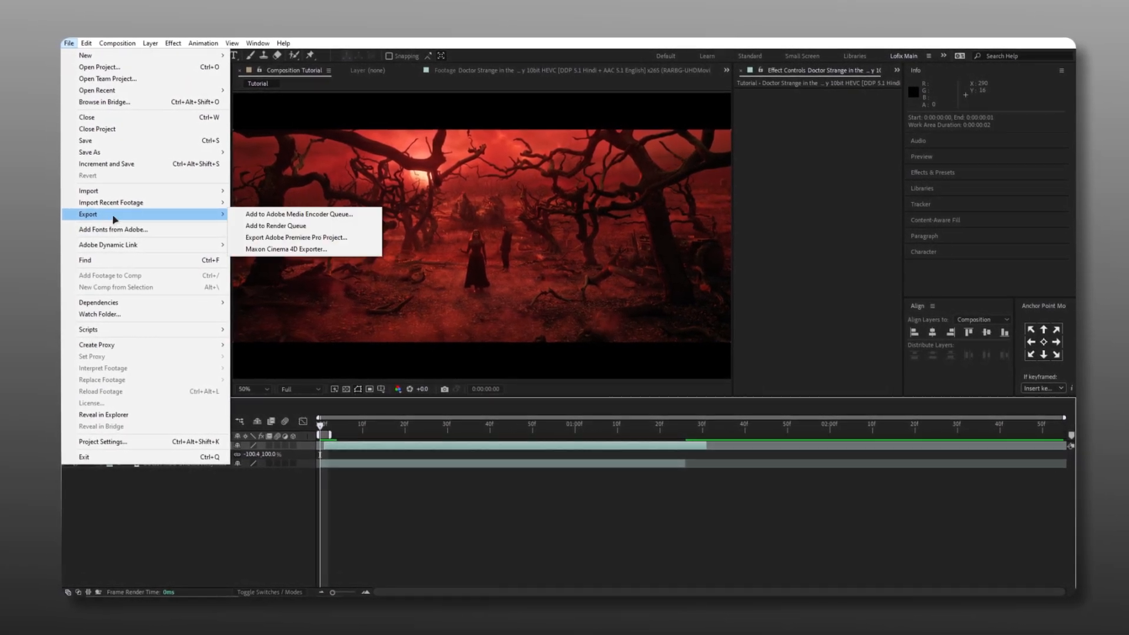
pyautogui.click(275, 226)
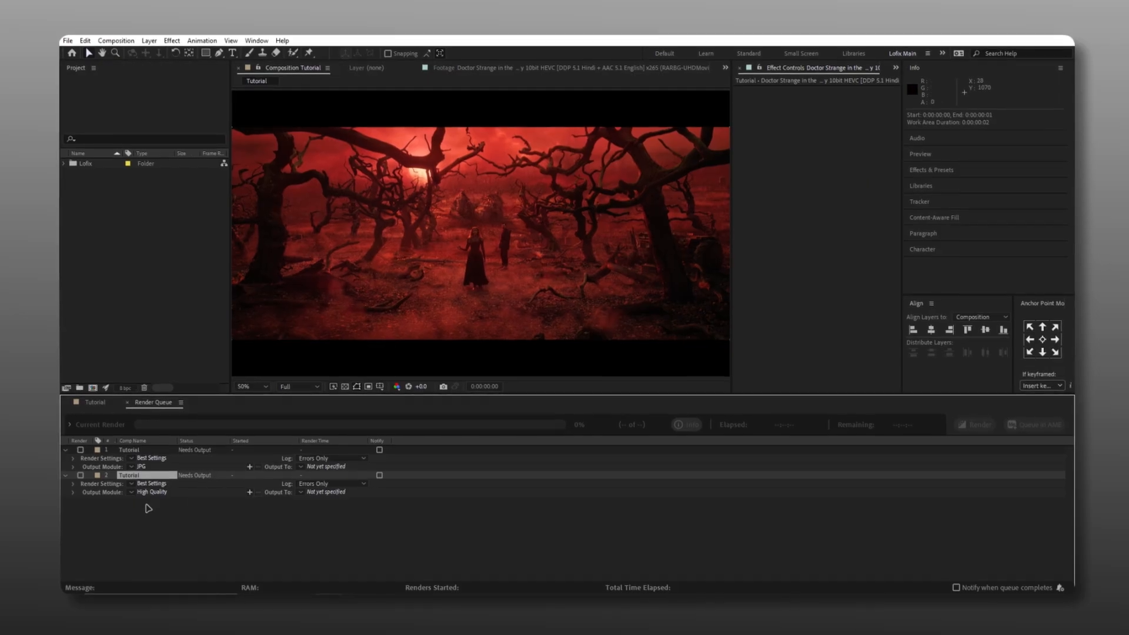
pyautogui.click(152, 492)
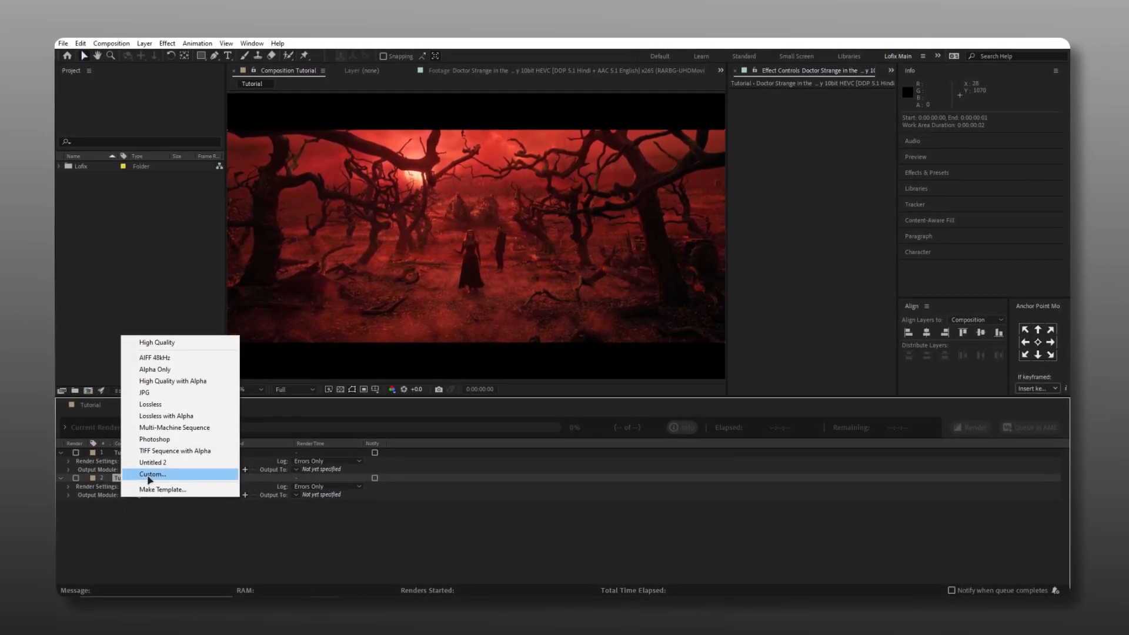
pyautogui.click(152, 473)
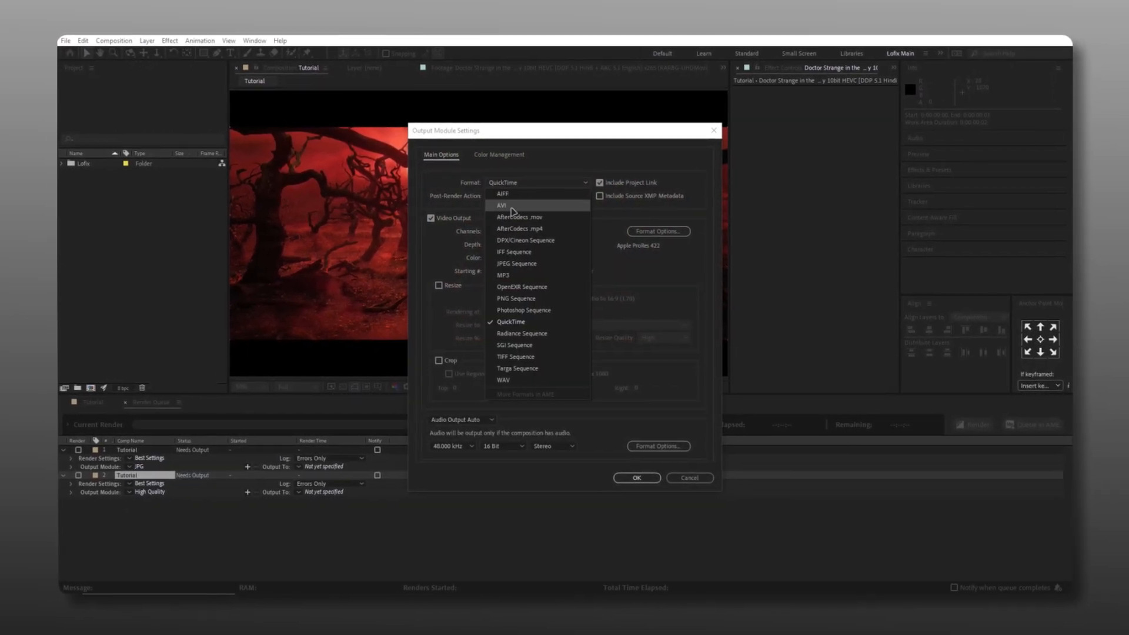
pyautogui.click(515, 297)
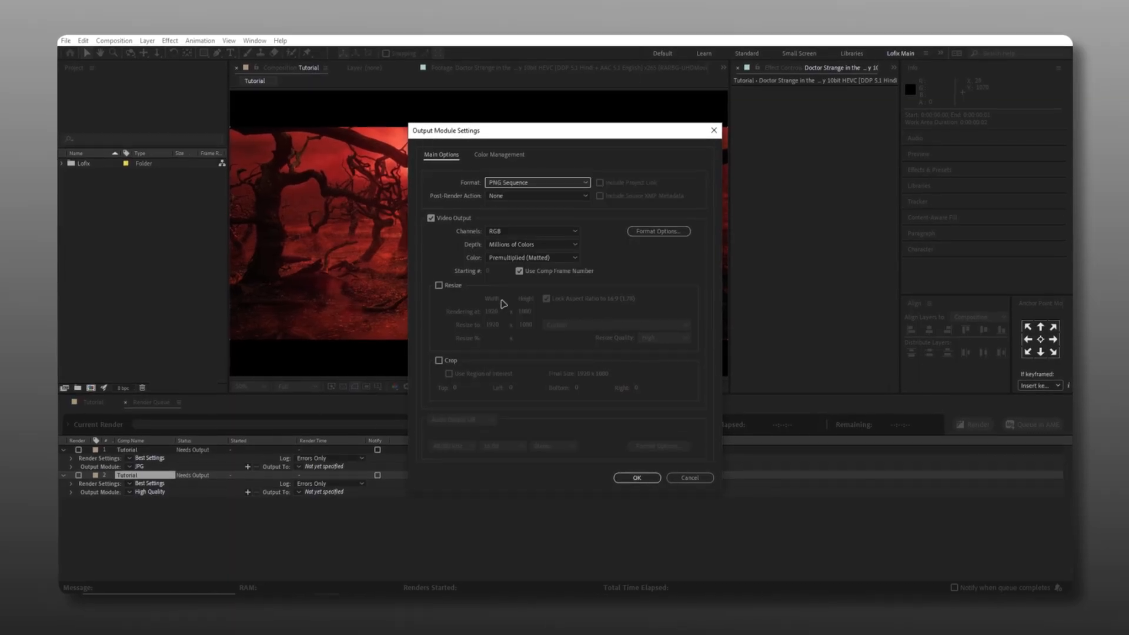
pyautogui.click(636, 477)
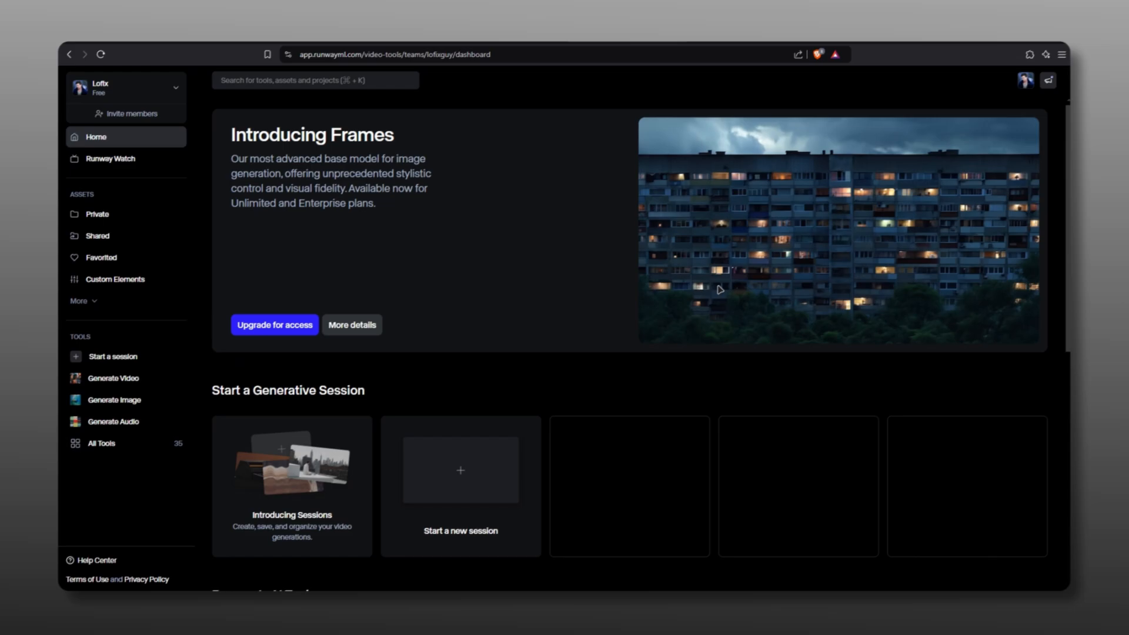
# Step: Load the red forest still into Runway's Expand Image and generate at 0.5x scale
pyautogui.scroll(-3)
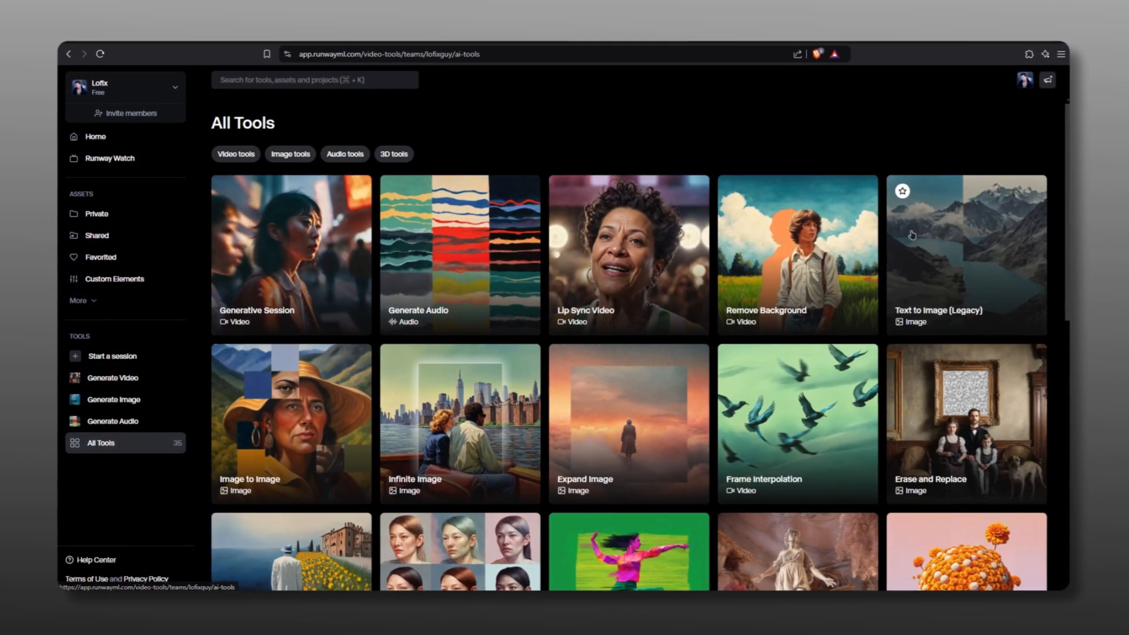
pyautogui.click(628, 423)
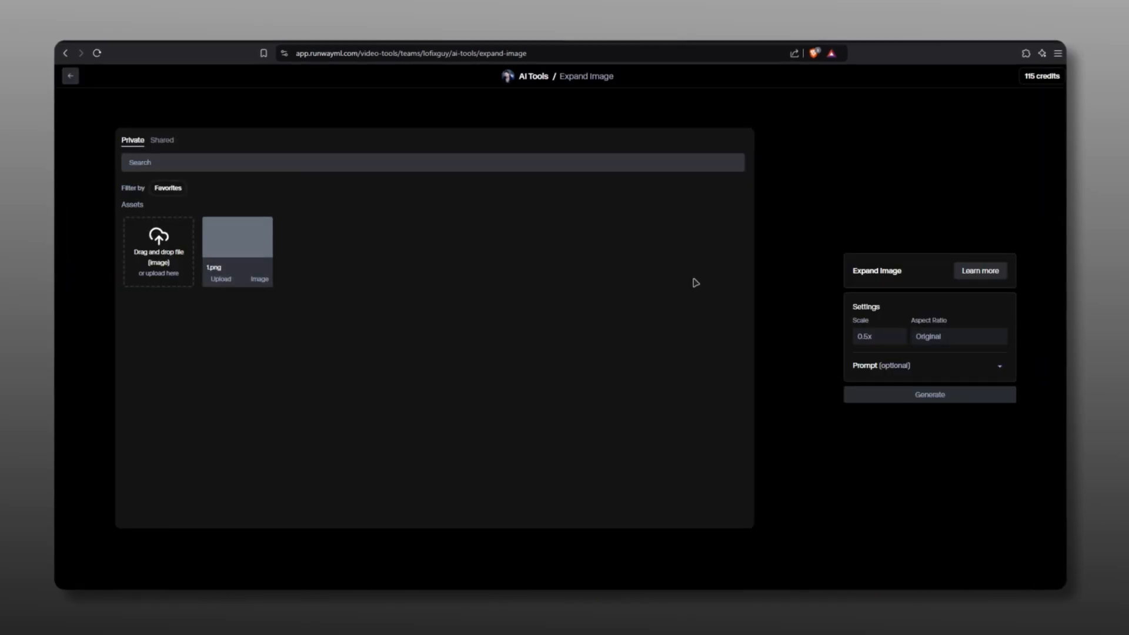
pyautogui.click(236, 236)
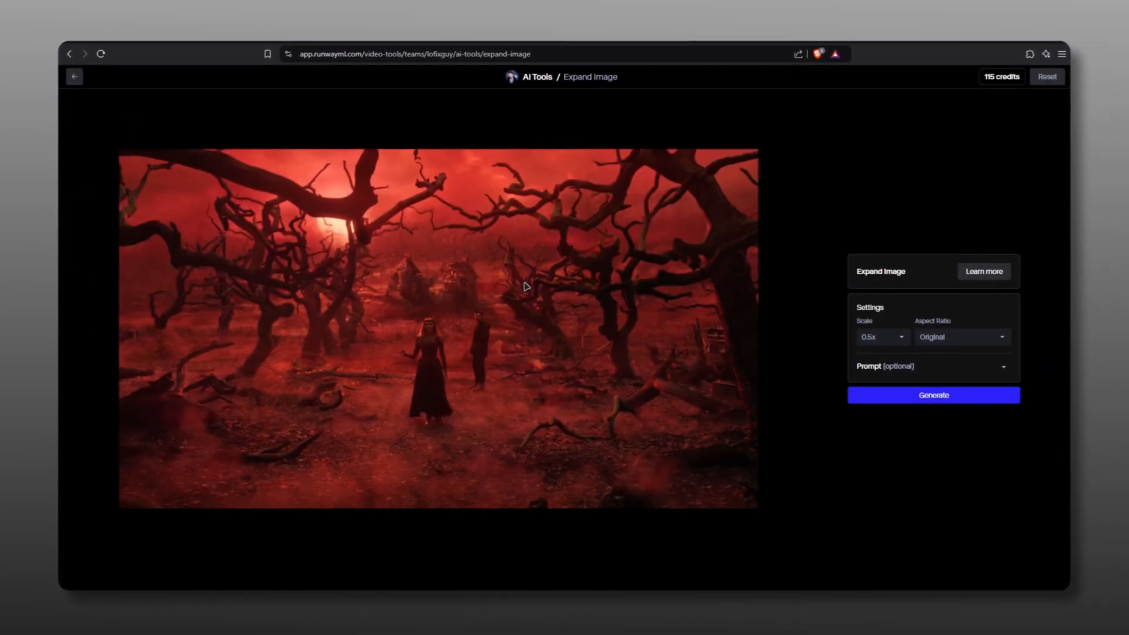
pyautogui.click(879, 337)
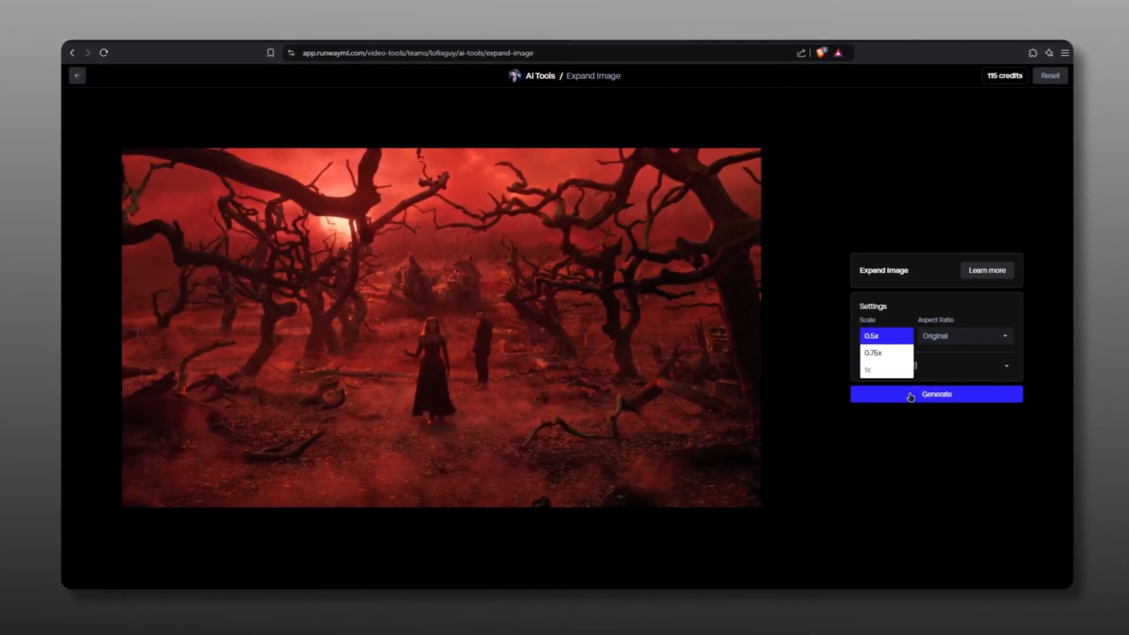
pyautogui.click(884, 336)
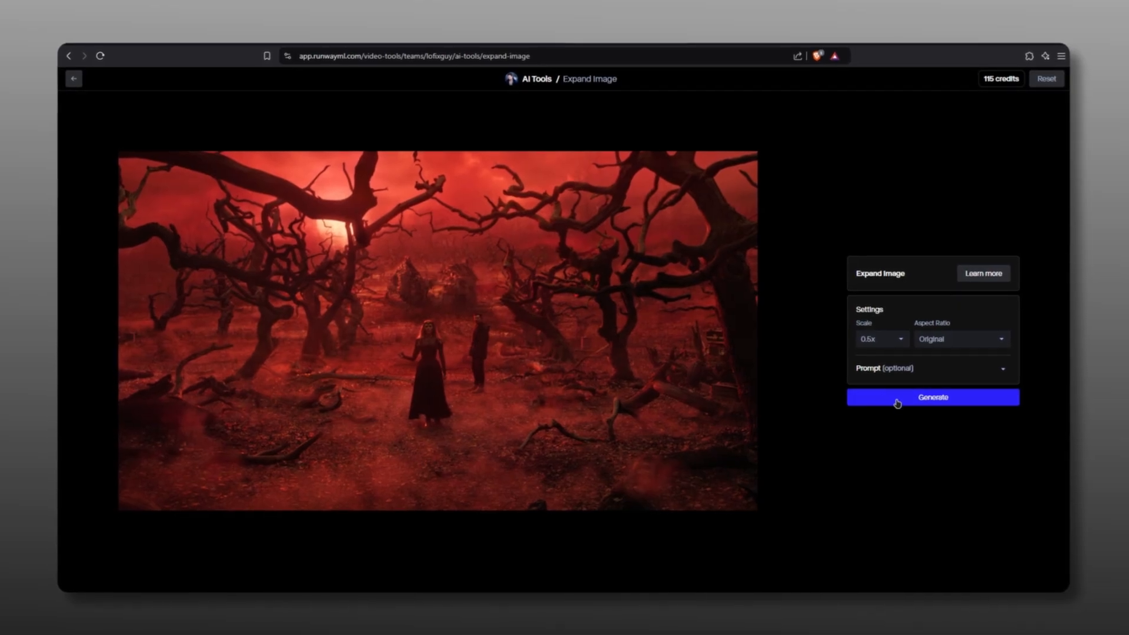
pyautogui.click(931, 397)
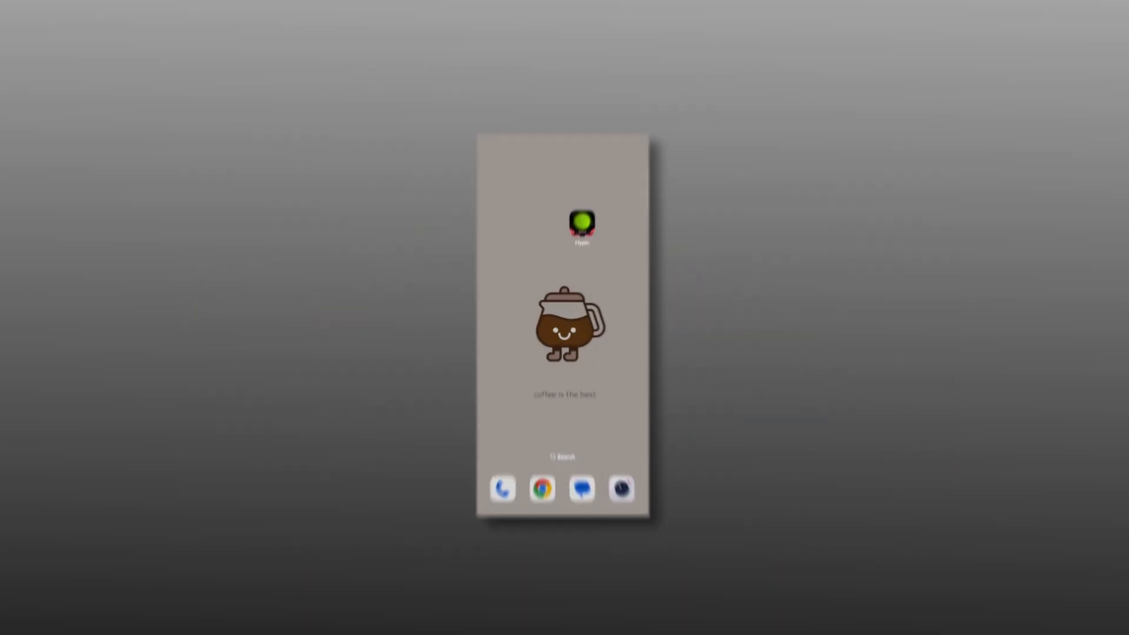
# Step: Load the red forest image in Hypic and generate an AI expansion at 2.2x from Crop
pyautogui.click(581, 222)
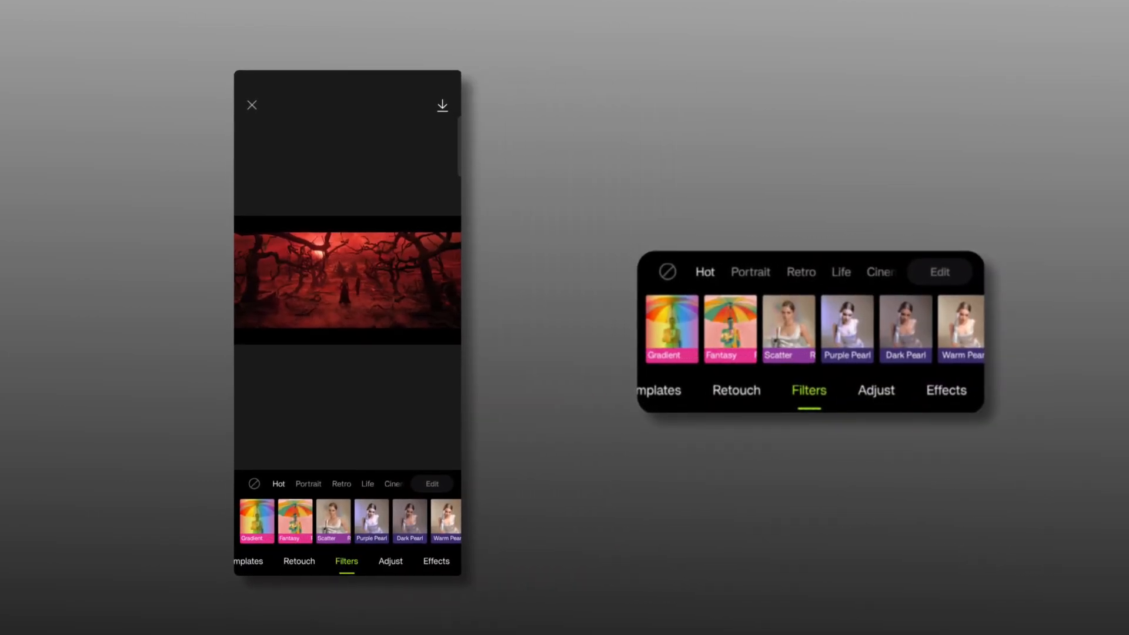
pyautogui.click(390, 561)
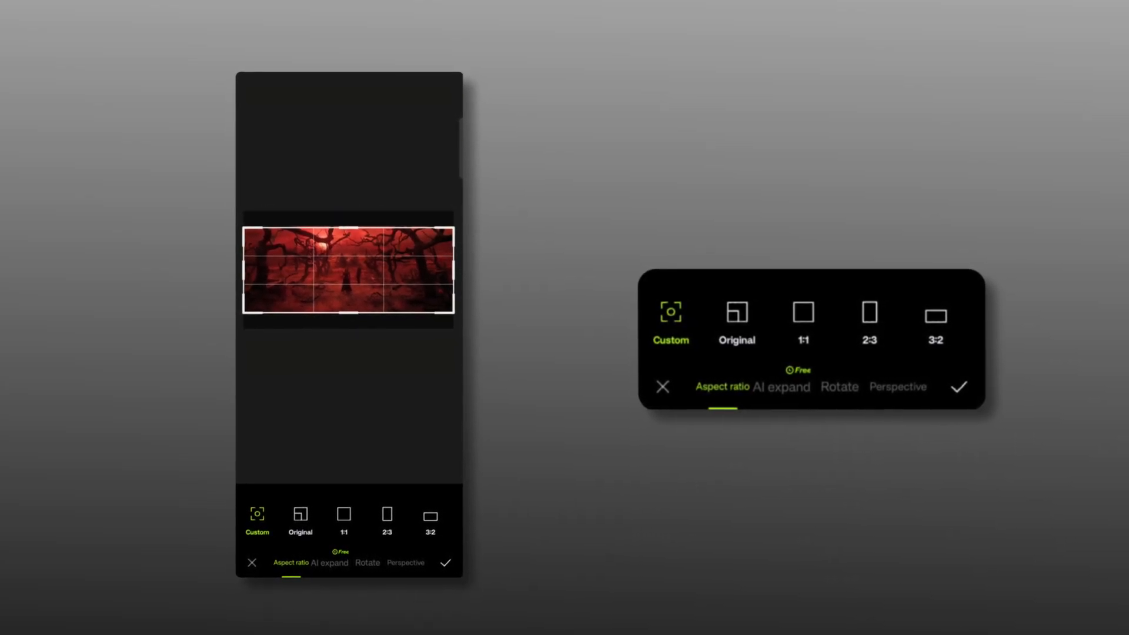
pyautogui.click(444, 562)
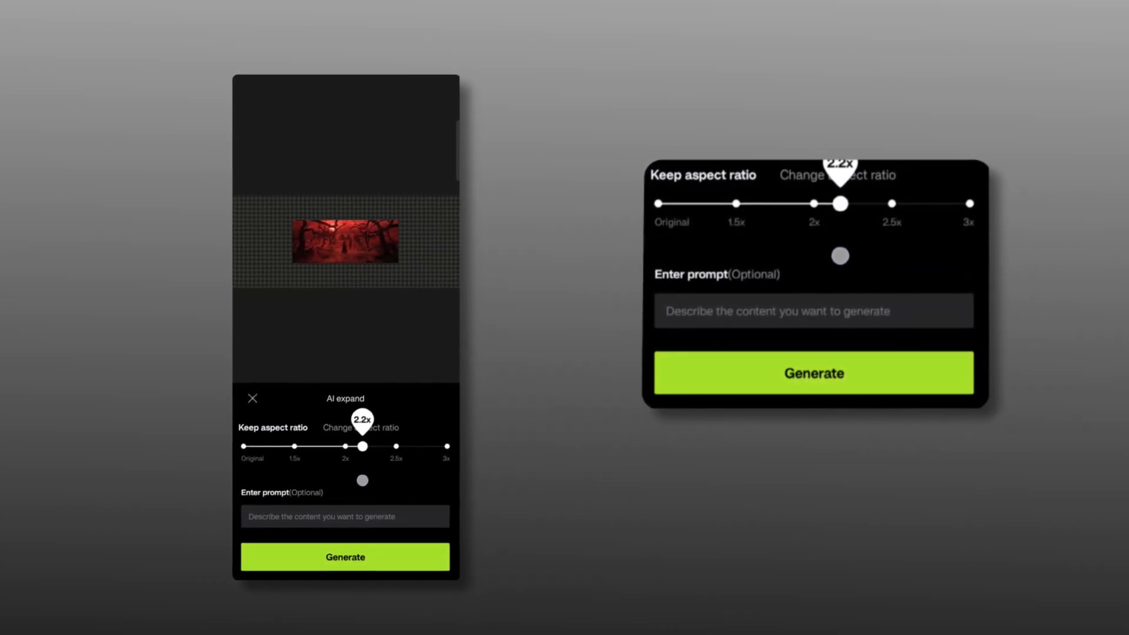
pyautogui.click(344, 557)
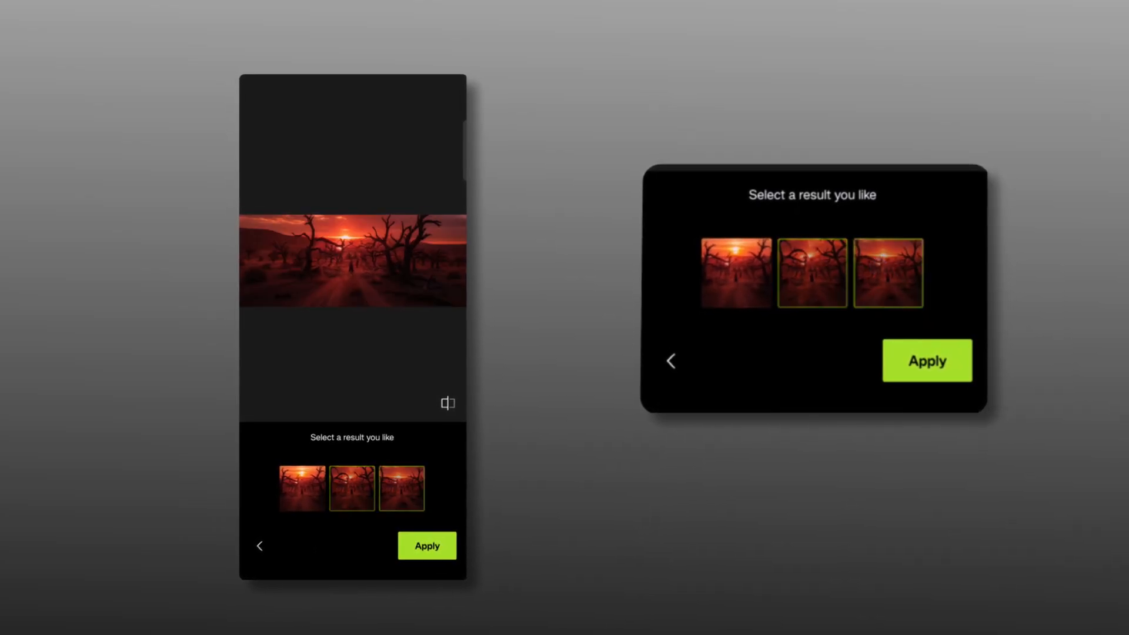
# Step: Choose the third generated result, a sunset road among dead trees, and apply it
pyautogui.click(887, 271)
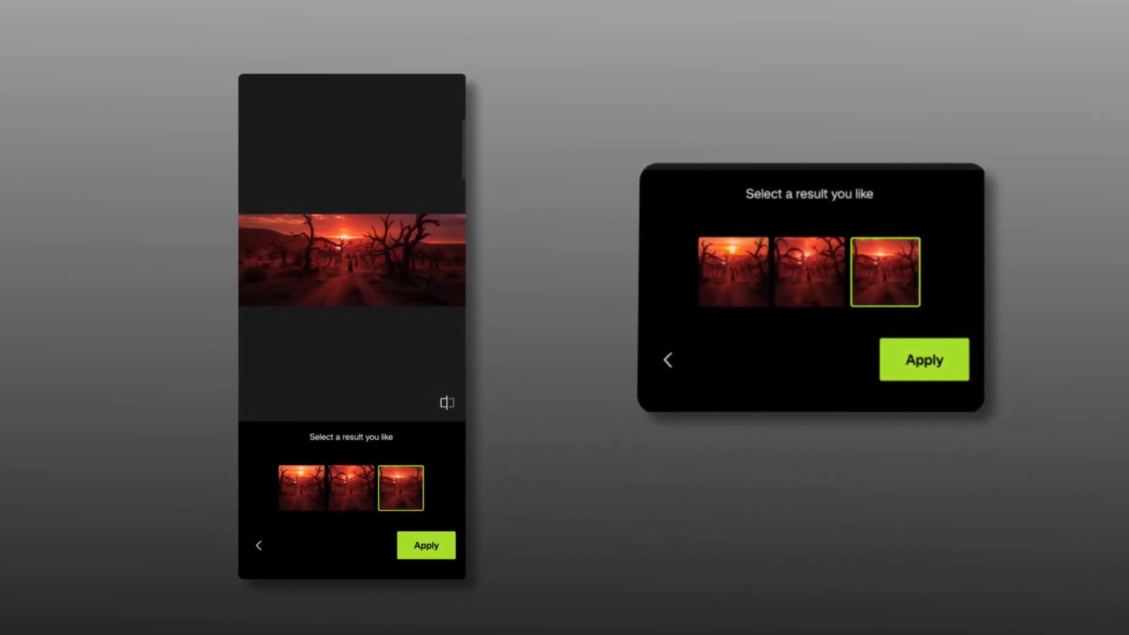
pyautogui.click(426, 544)
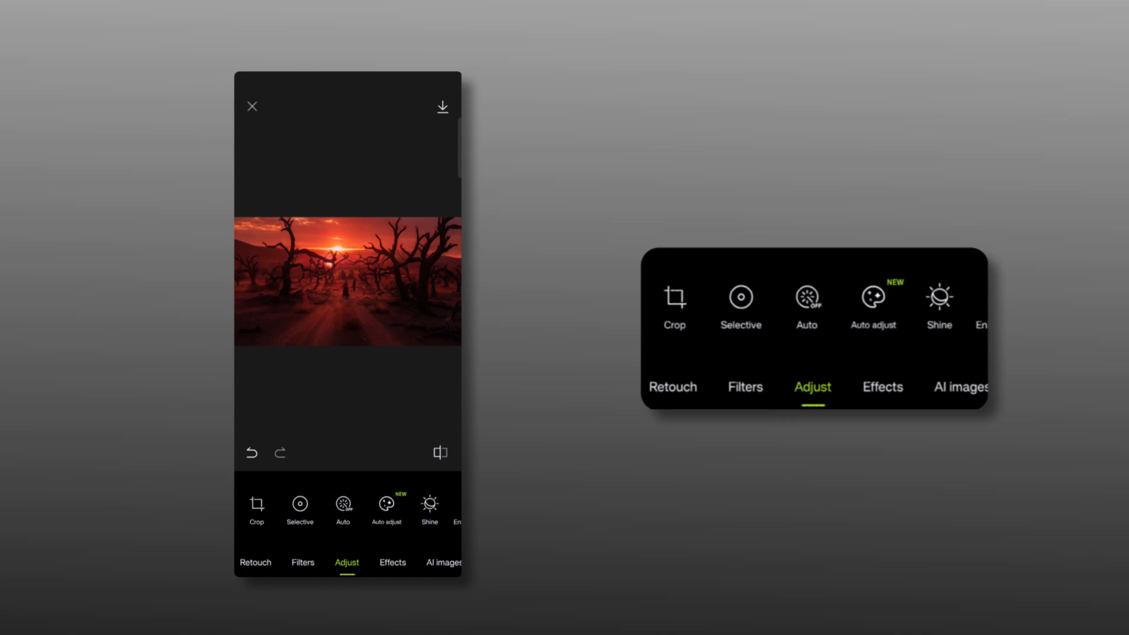
# Step: Download the expanded sunset image to the device
pyautogui.click(441, 106)
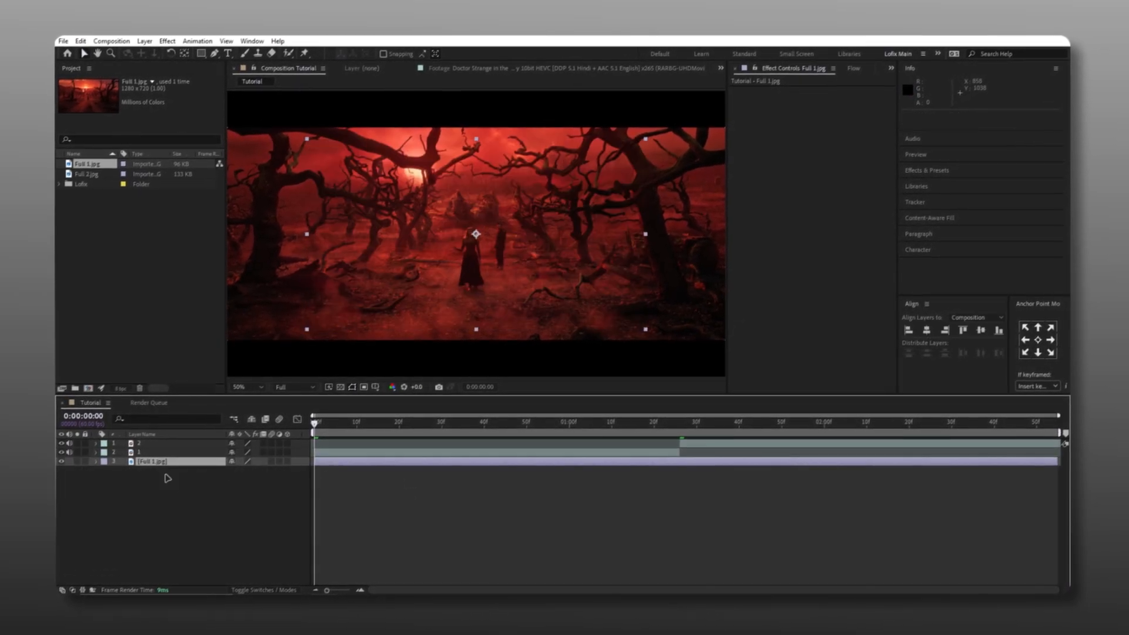
# Step: Scale clip 1 to 64% over Full 1.jpg at 152%, and place Full 2.jpg beneath clip 2
pyautogui.click(155, 451)
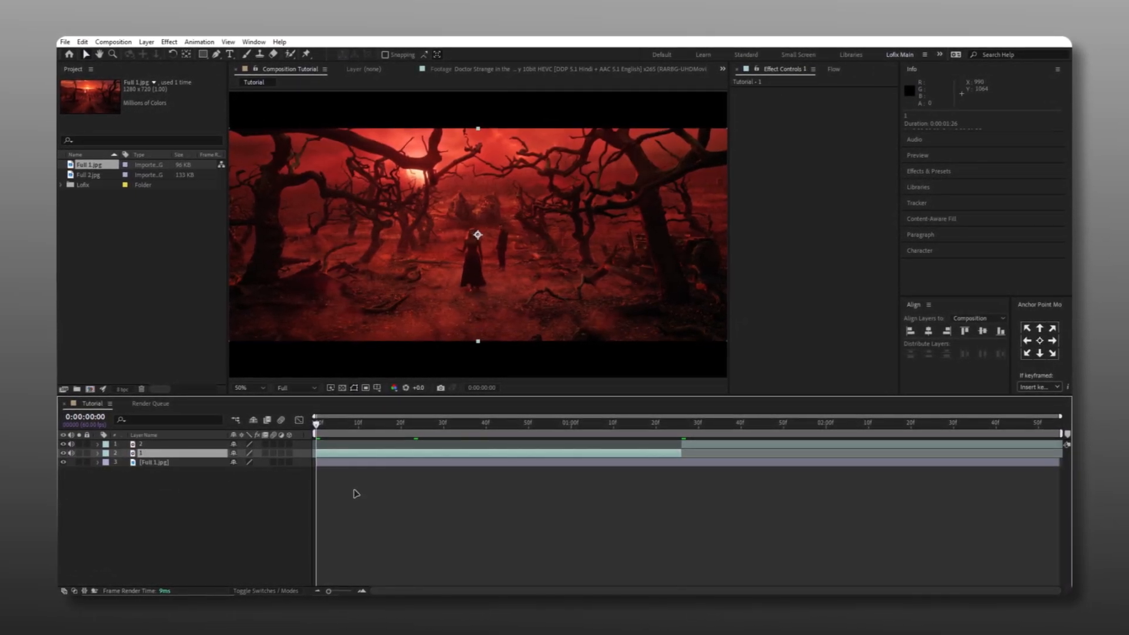
pyautogui.click(152, 460)
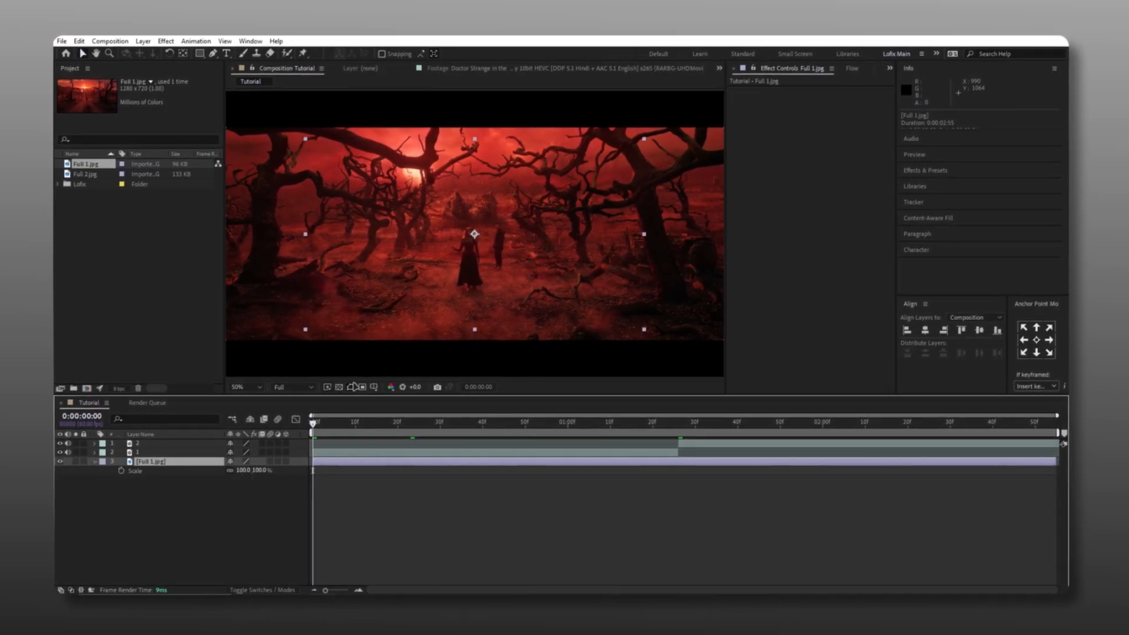
pyautogui.click(243, 387)
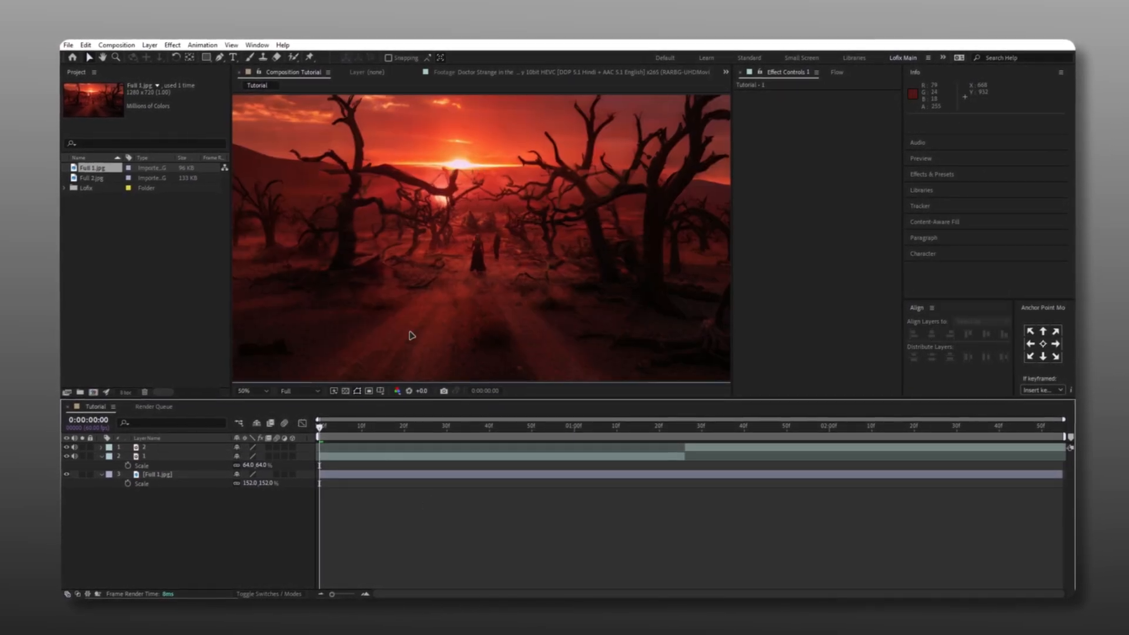
pyautogui.click(144, 455)
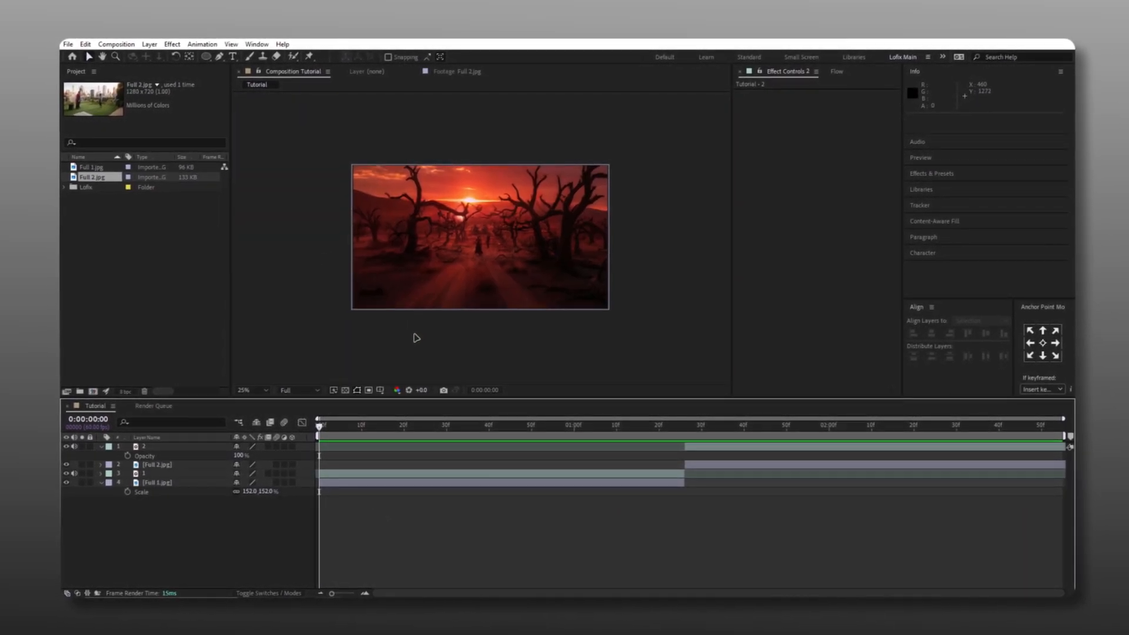
# Step: Set the composition to 1080x1920 via Ctrl+K with unlinked dimensions and rescale layers, Full 1.jpg to 260%
pyautogui.press('ctrl+k')
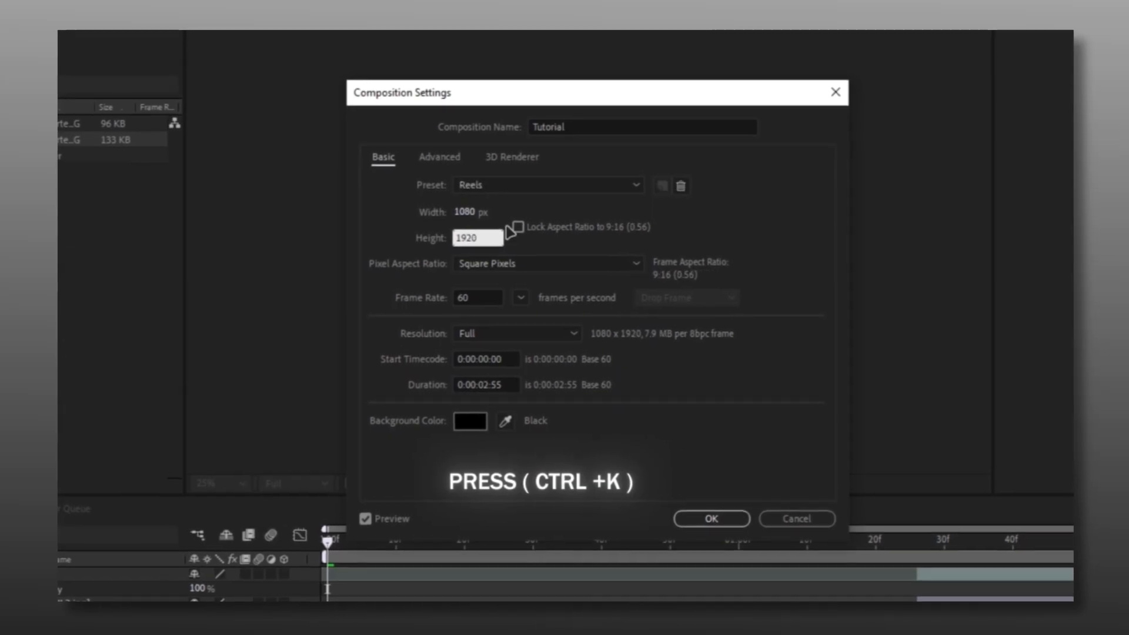
pyautogui.click(710, 518)
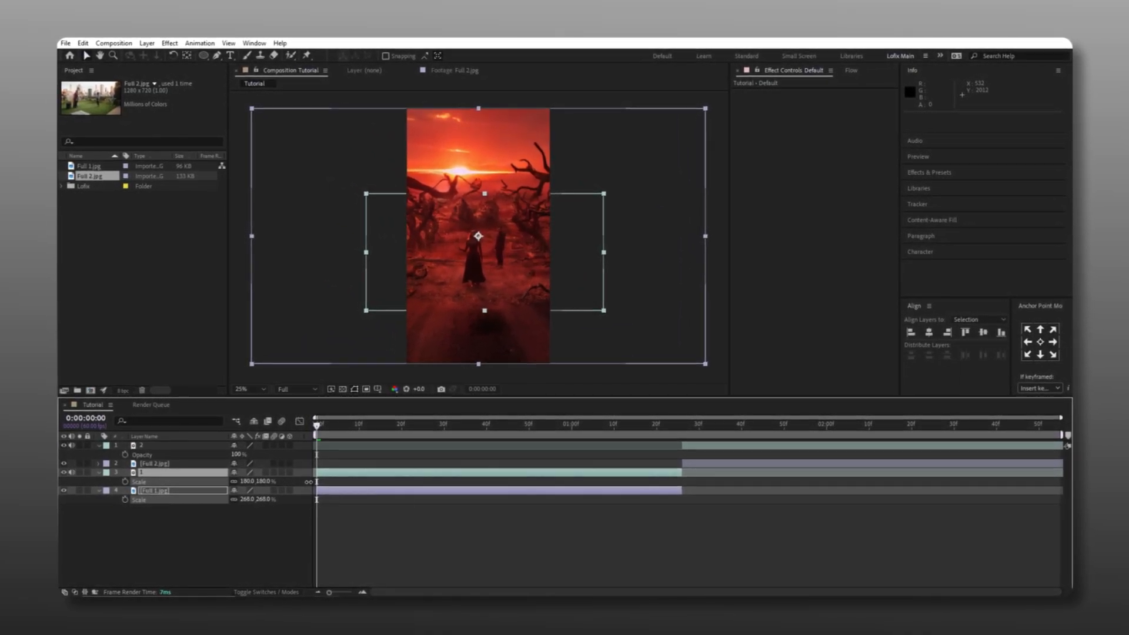
pyautogui.click(556, 424)
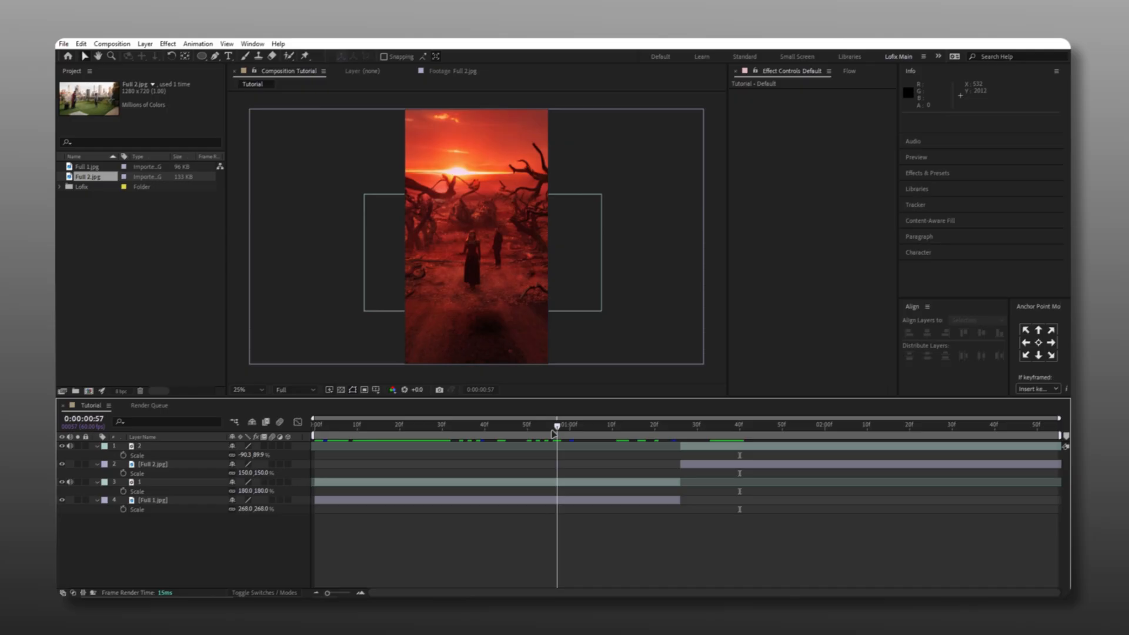